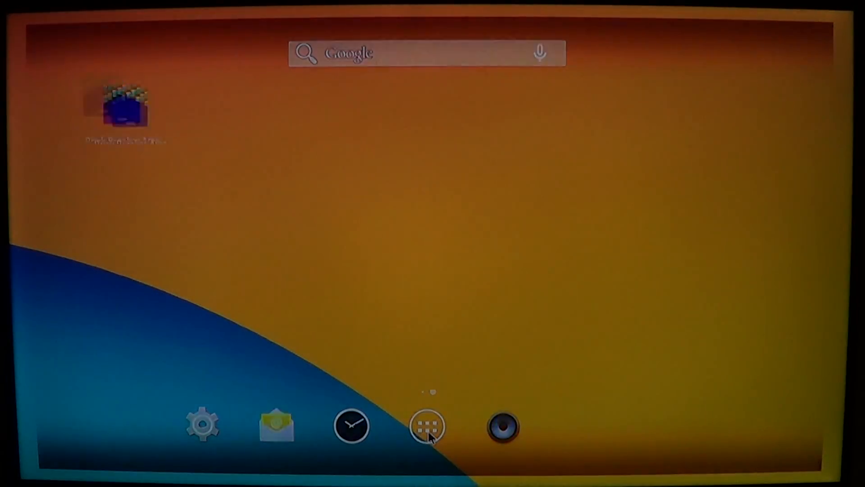
Open the Android app drawer to find and launch the VICE emulator.
left_click(428, 426)
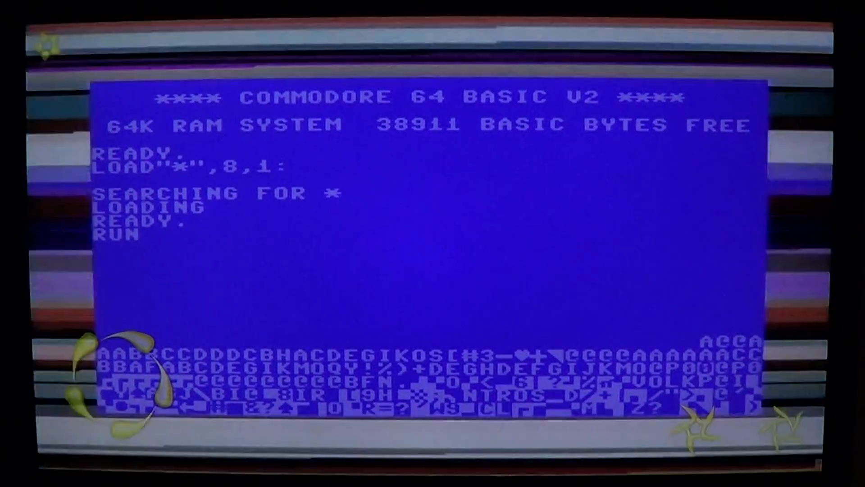
Execute RUN to start the loaded Gremlins program and show its Documents screen.
key("Return")
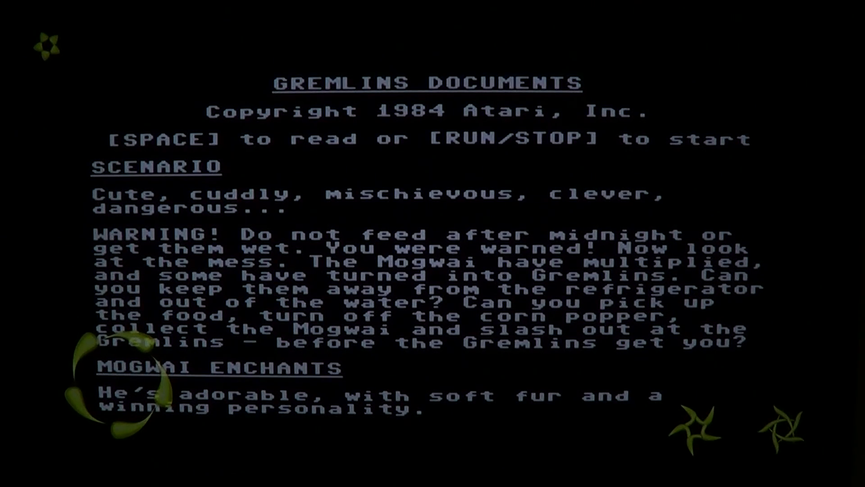
Skip the Gremlins documents to reach the title screen with start and player options.
key("space")
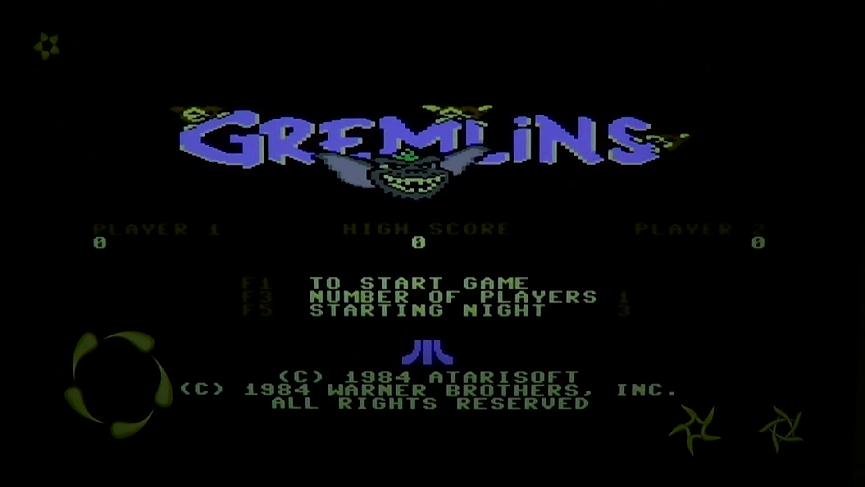
Open the VICE main menu with F1 and highlight Video settings.
key("F1")
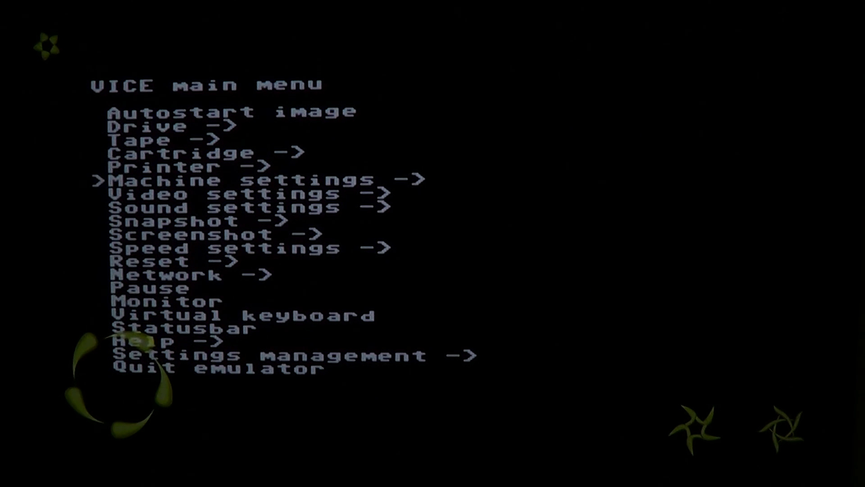
key("Down")
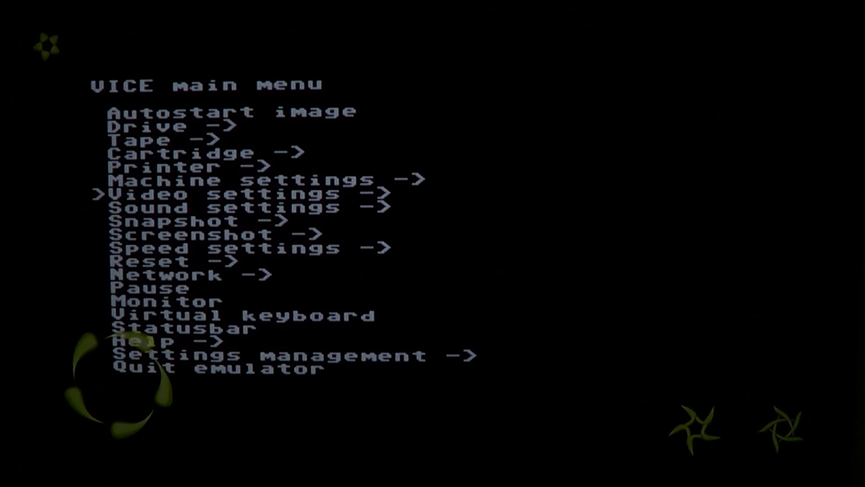